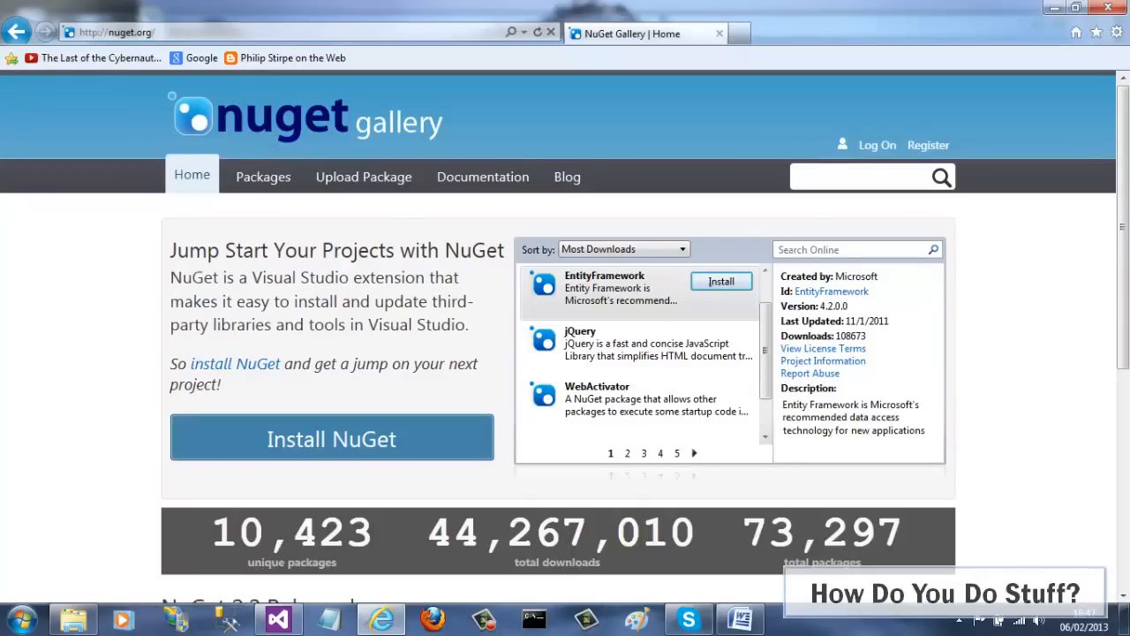
- Bring the QAForum project in Visual Studio to the foreground
click(277, 618)
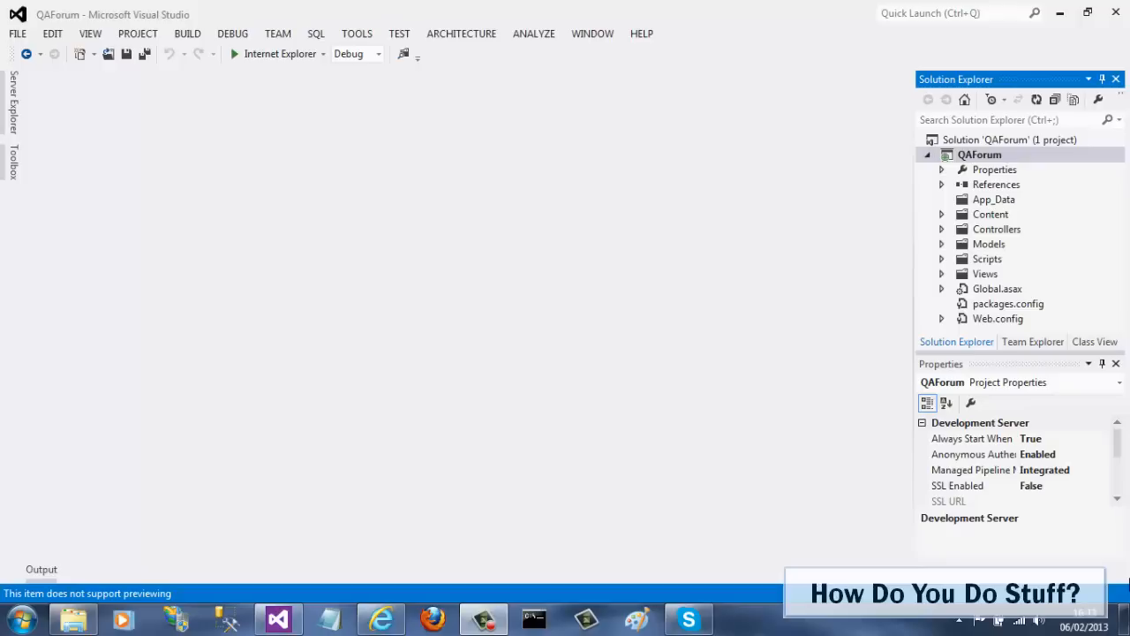
- Launch Manage NuGet Packages from the QAForum References node in Solution Explorer
click(995, 183)
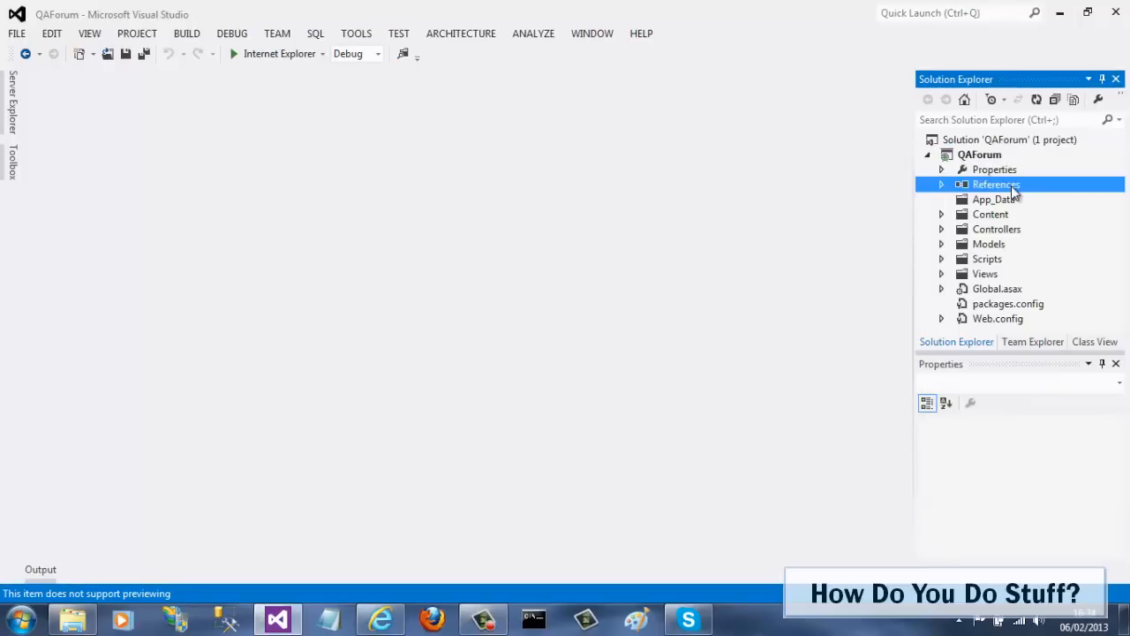
right_click(995, 183)
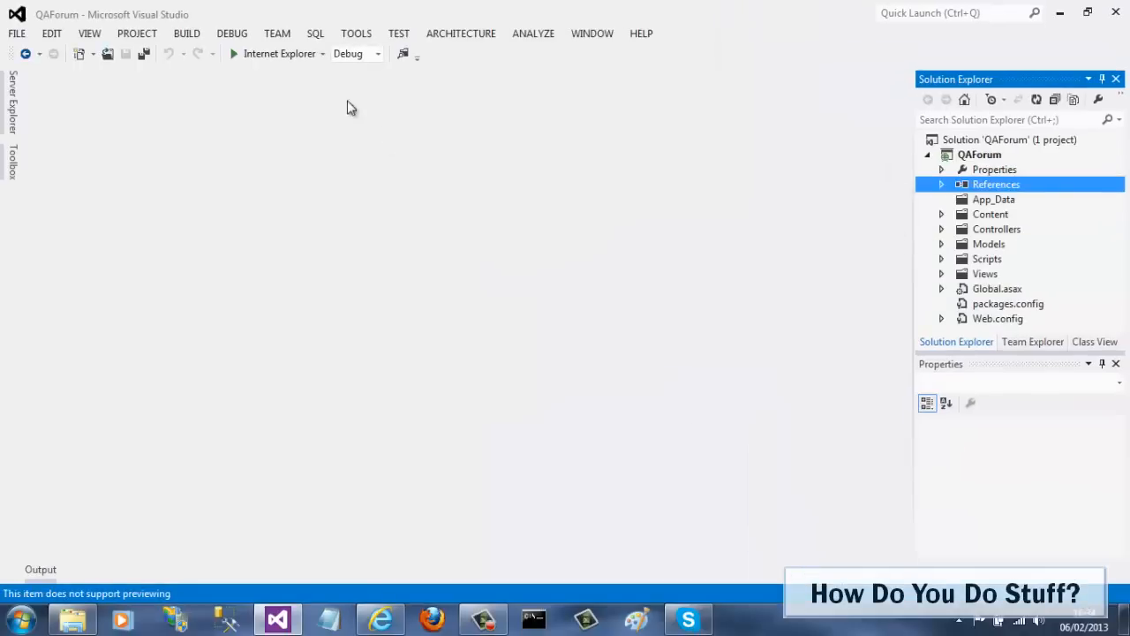
click(355, 32)
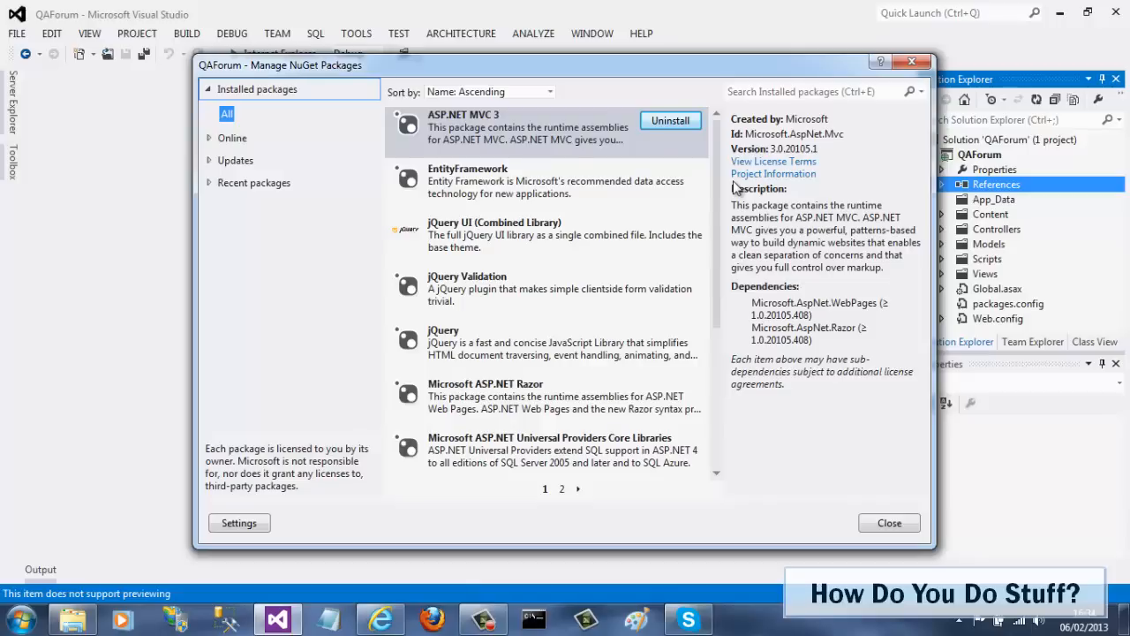
- Inspect jQuery Validation, then list available updates showing jQuery 1.9.1
click(538, 181)
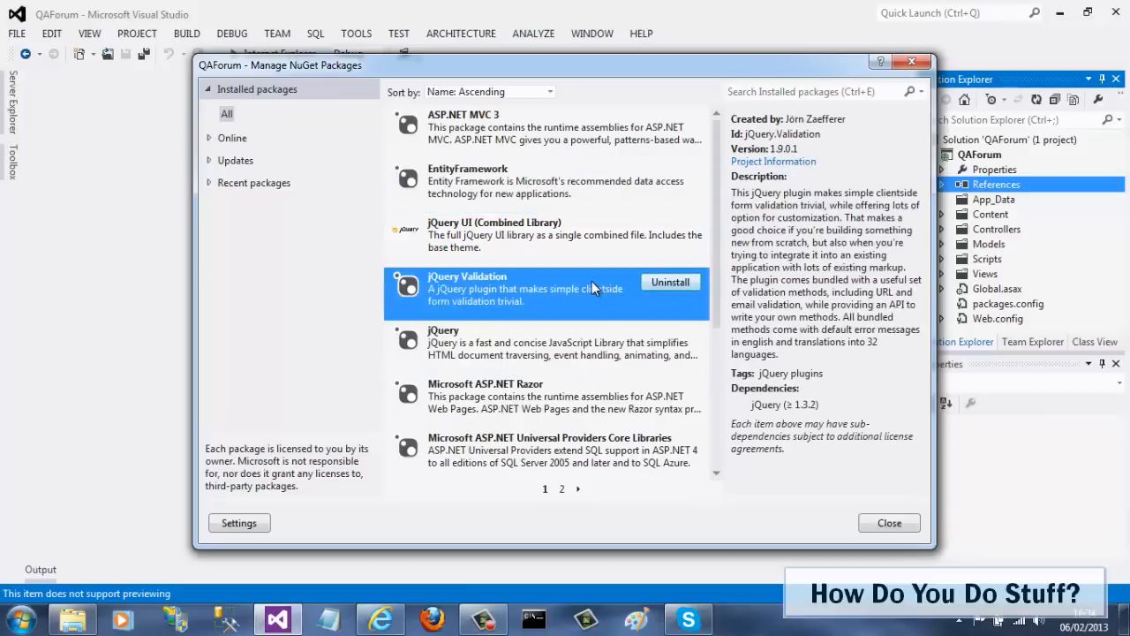
mouse_move(254, 182)
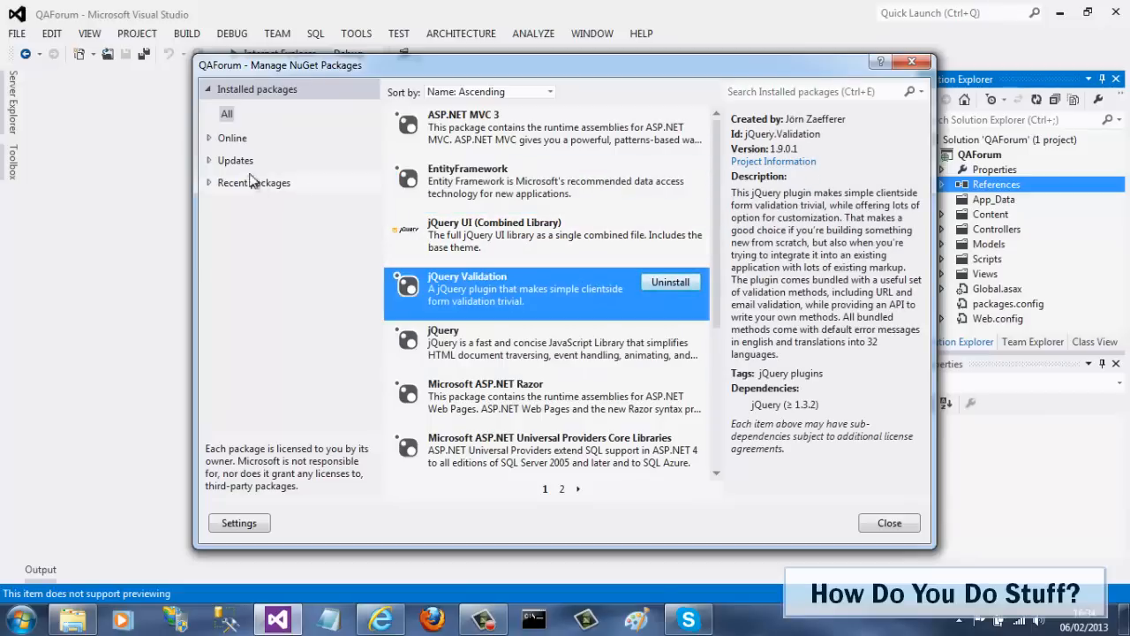
click(235, 159)
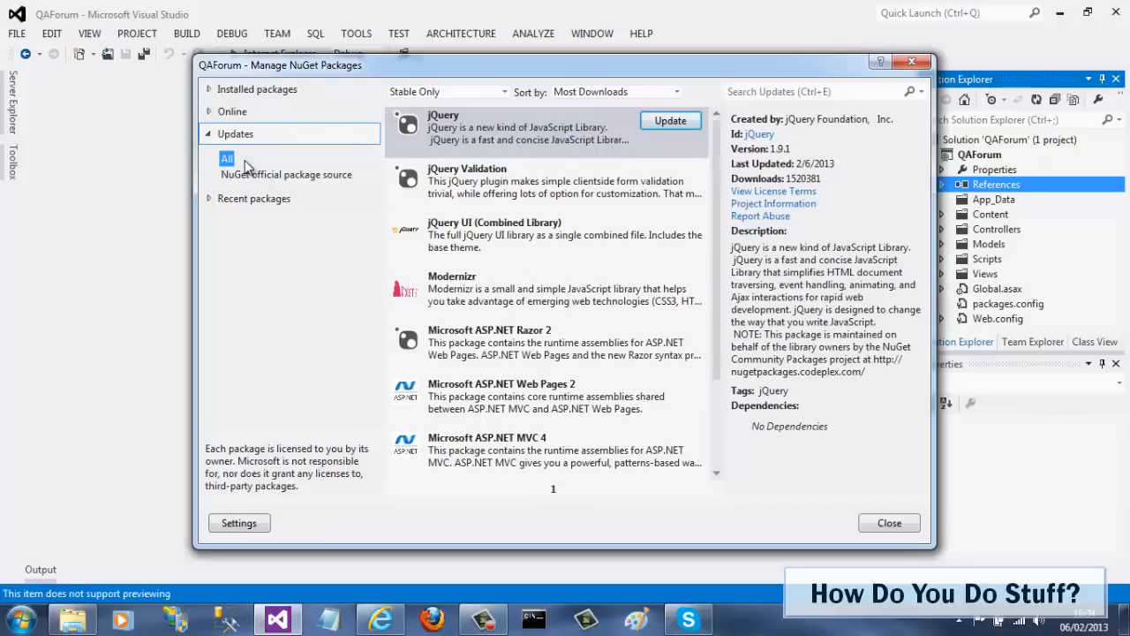
- Close the package manager and view jquery-1.7.1.js from the Scripts folder
click(890, 522)
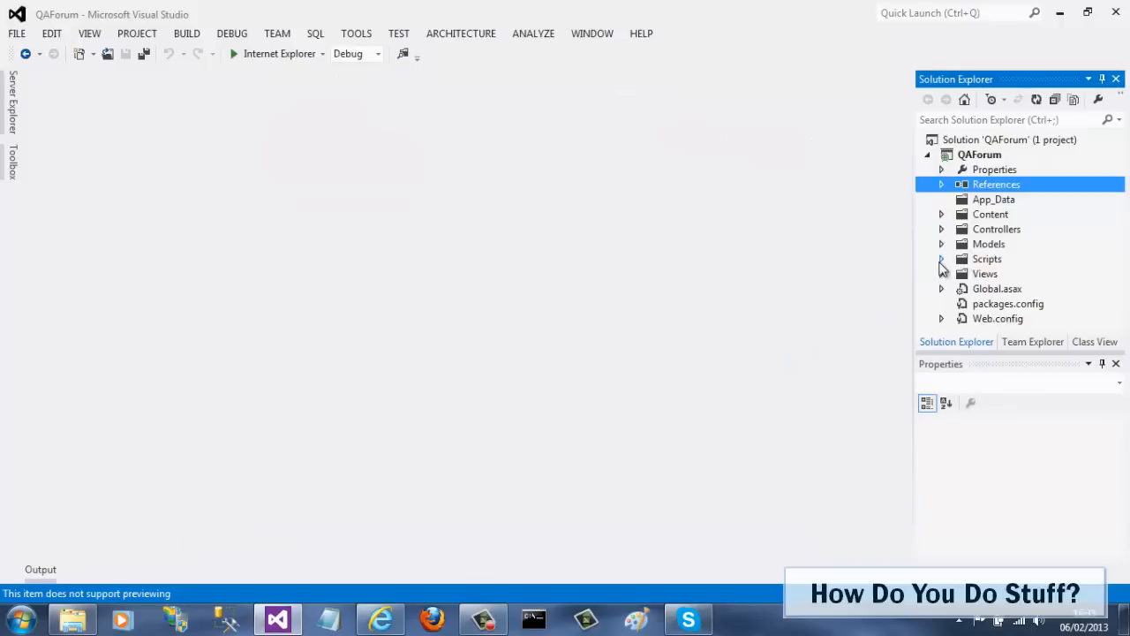
click(939, 258)
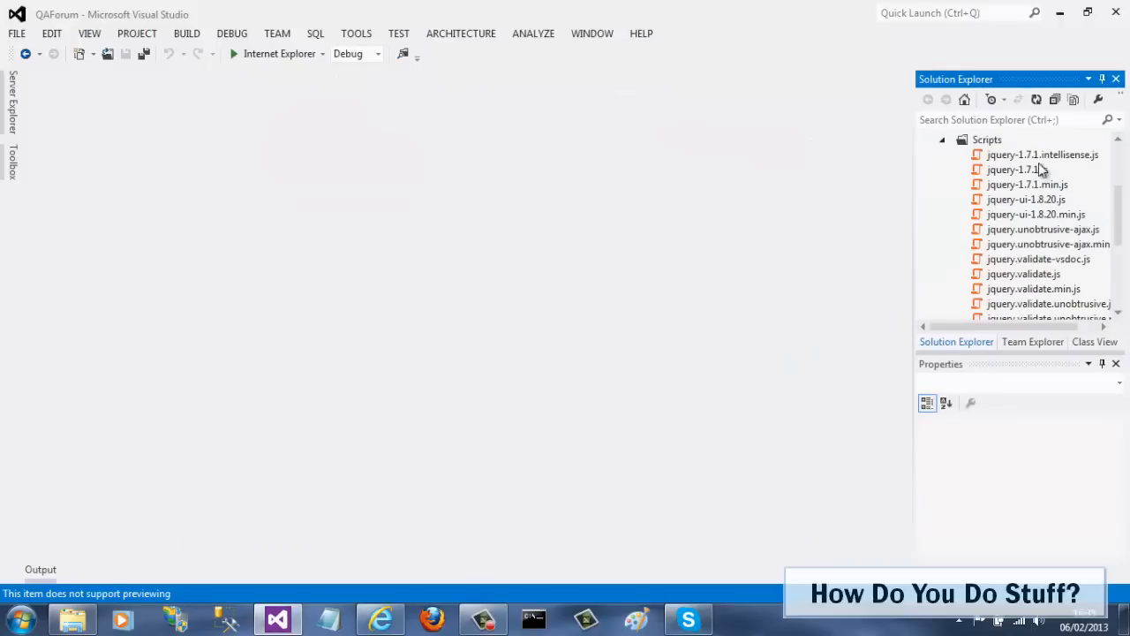
double_click(1017, 170)
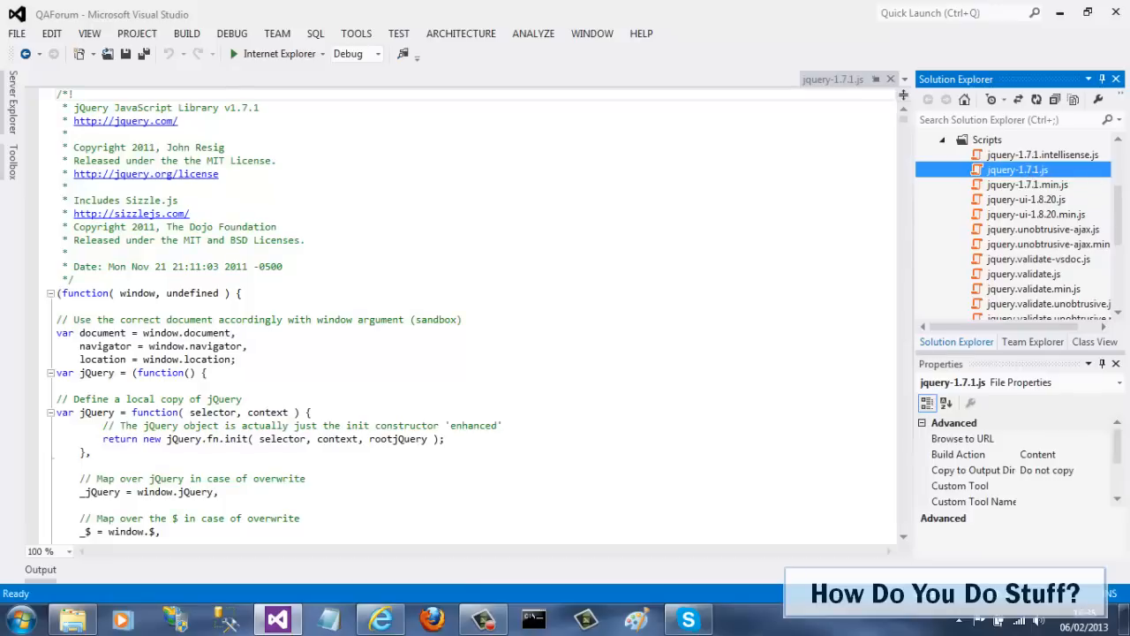
mouse_move(946, 145)
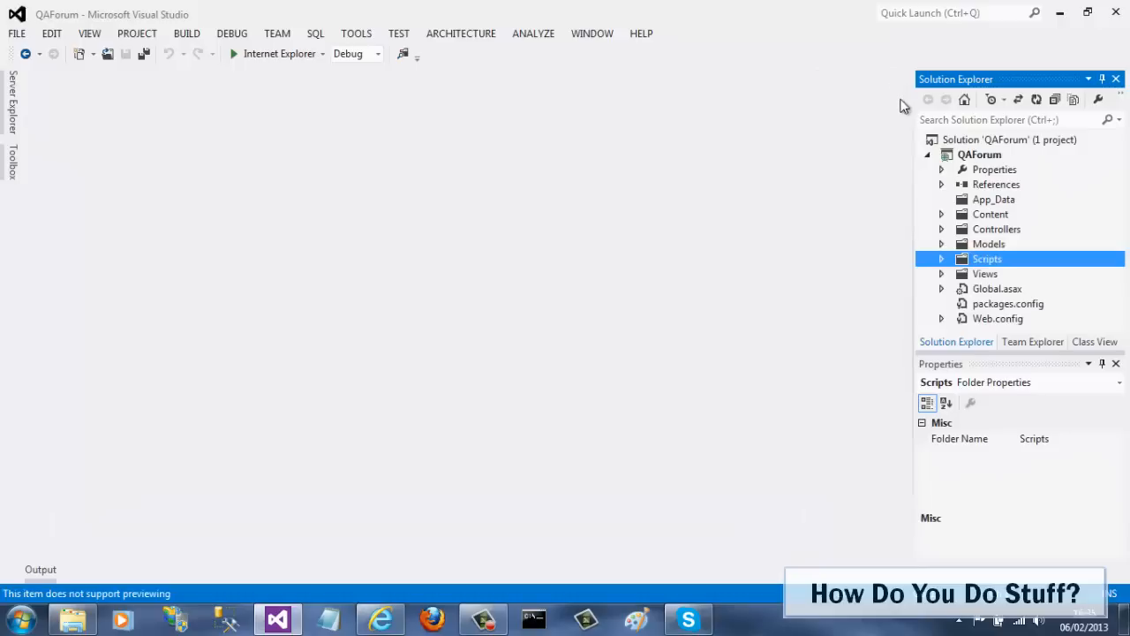
- Update the jQuery package to 1.9.1 via NuGet and close the package manager
right_click(995, 184)
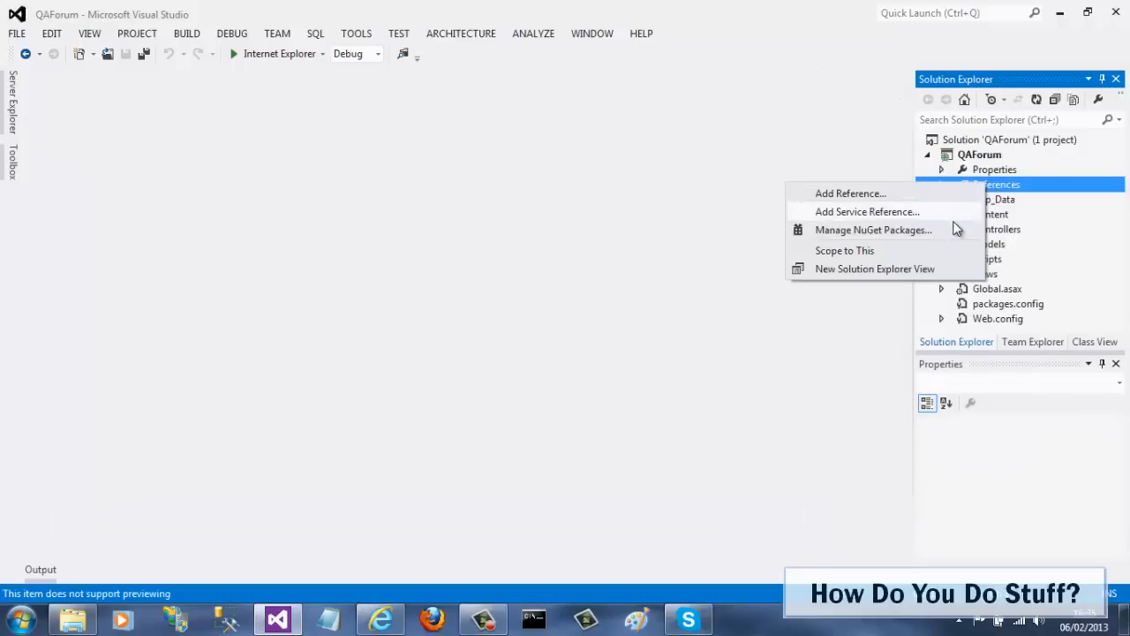
click(872, 229)
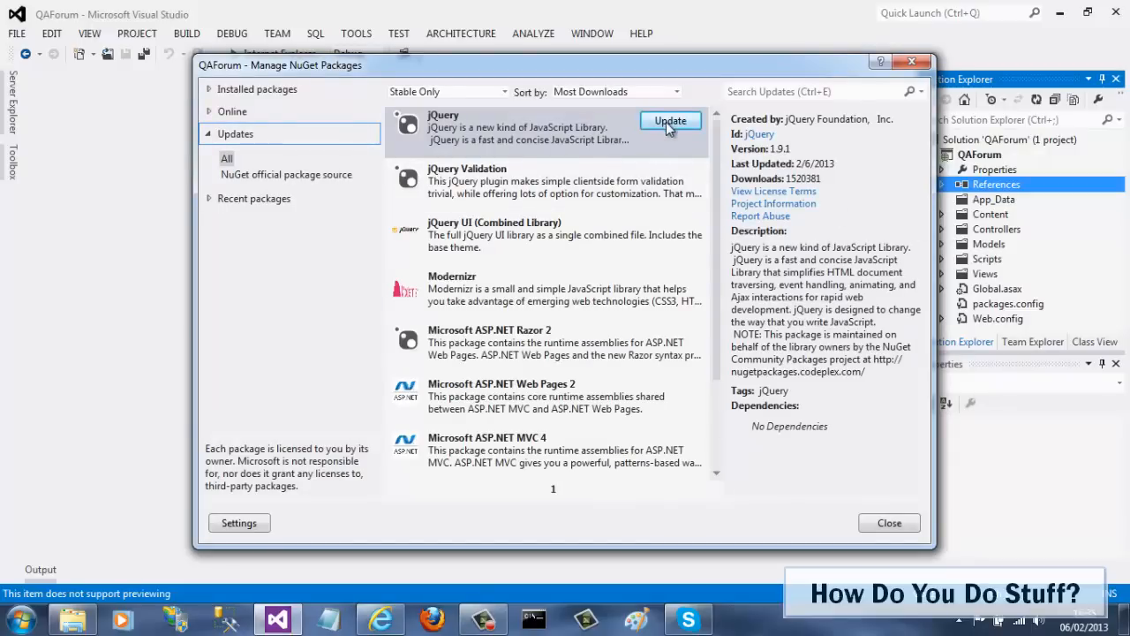
click(669, 121)
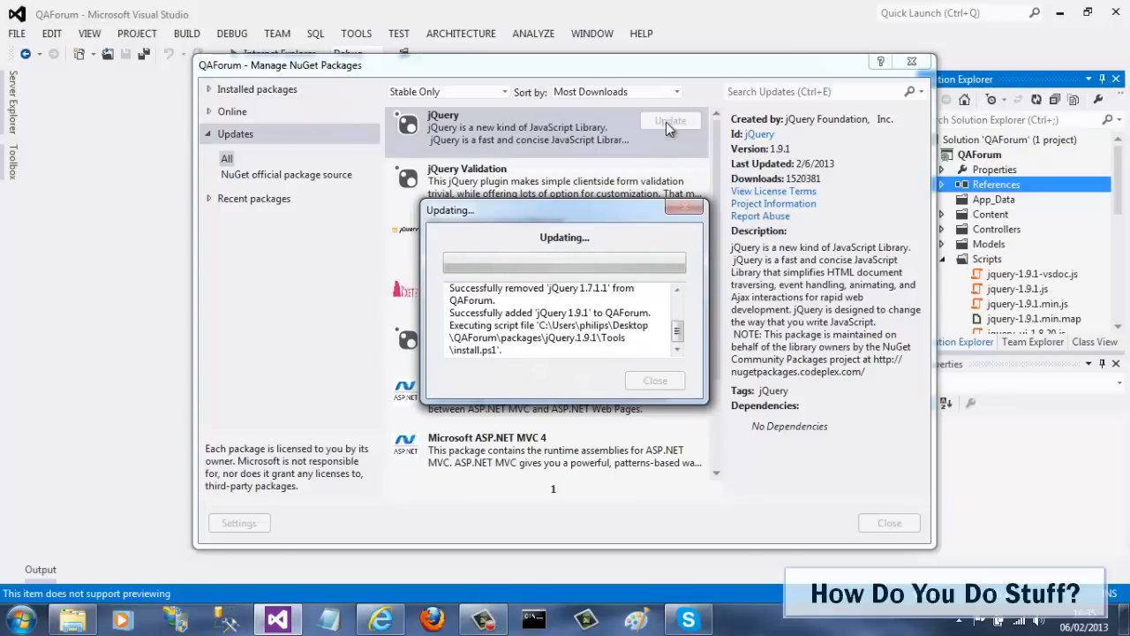
click(653, 379)
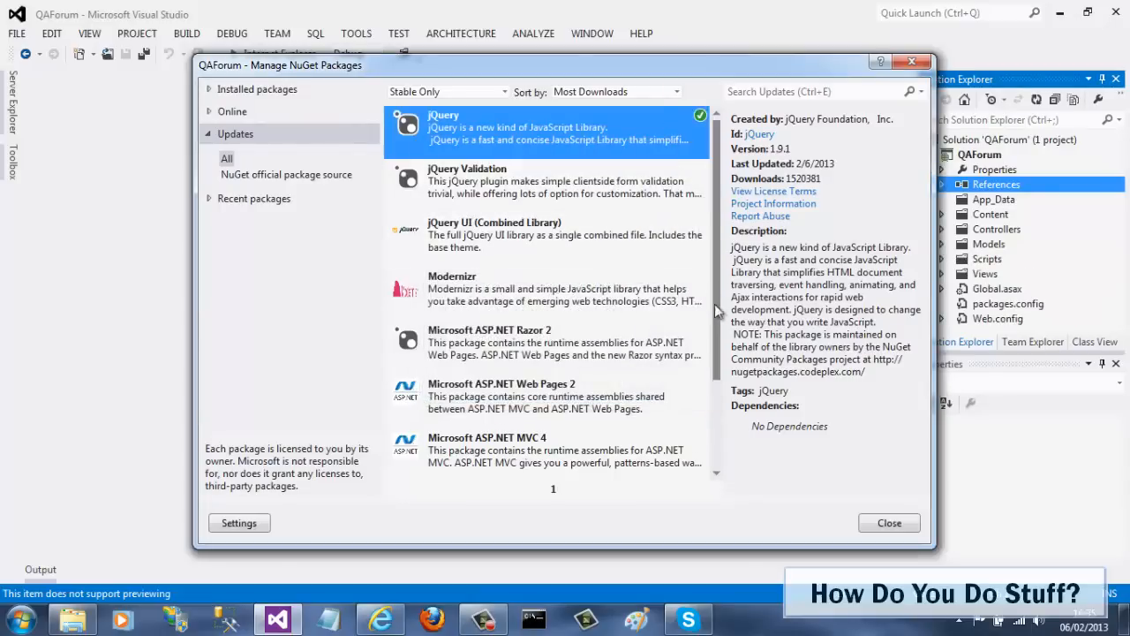
click(888, 523)
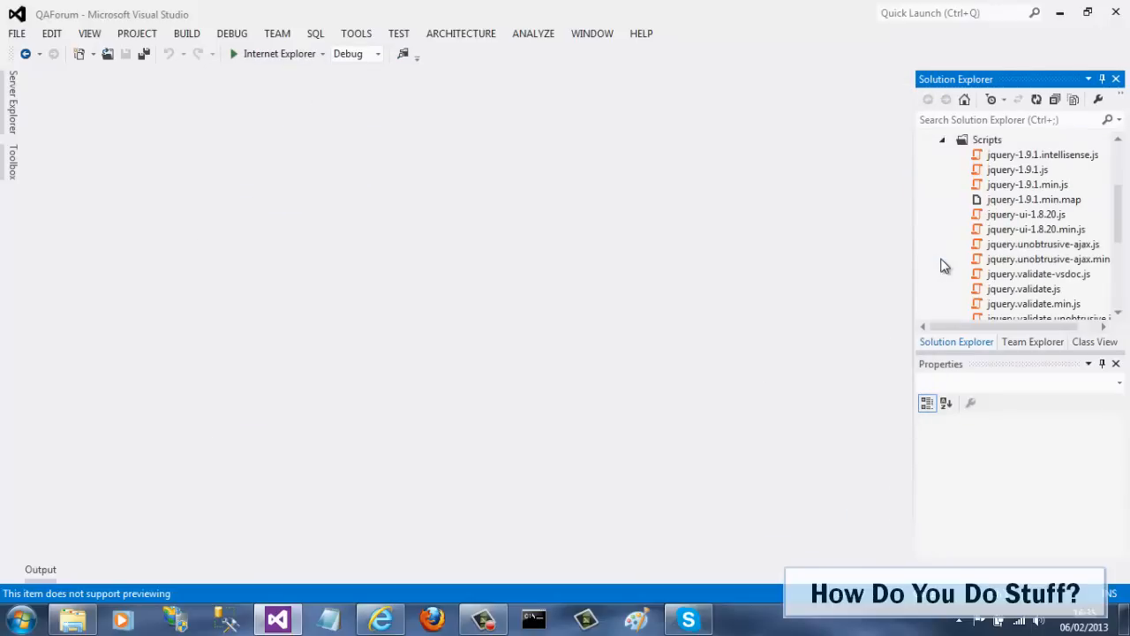
mouse_move(946, 173)
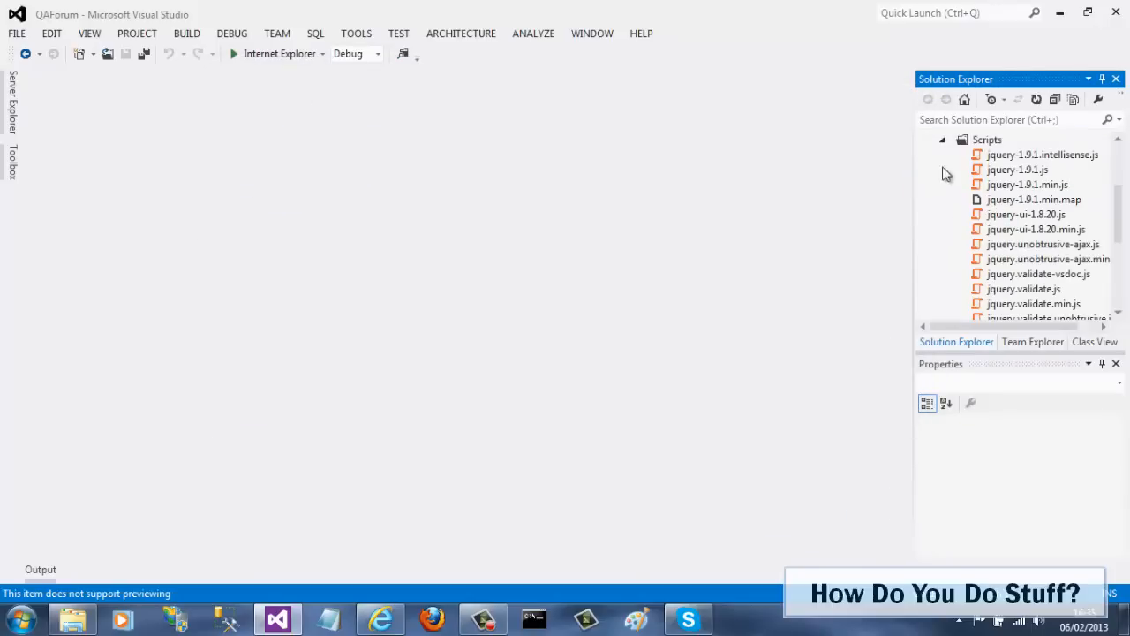